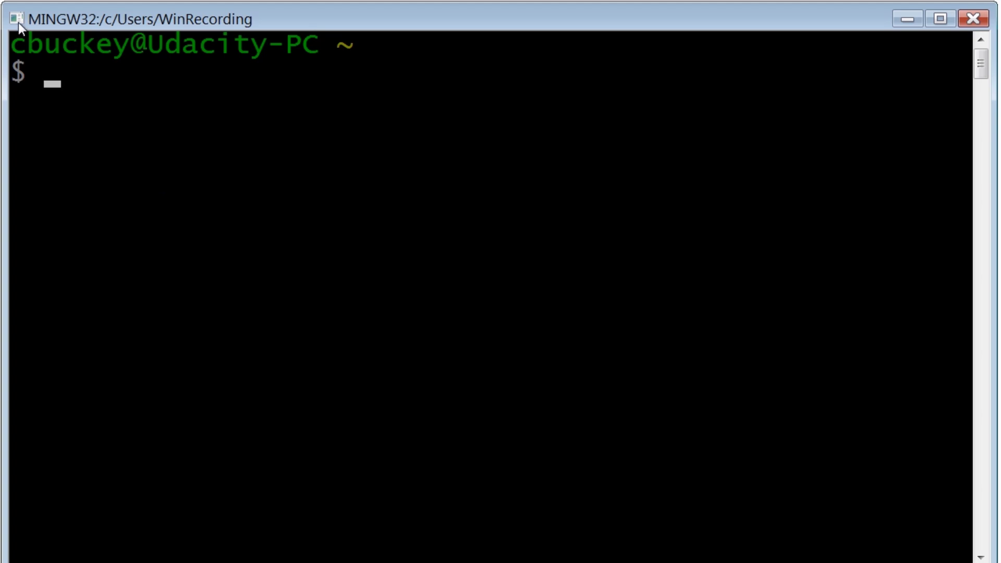
- Set the console's screen background colour to white in the window Properties
left_click(10, 18)
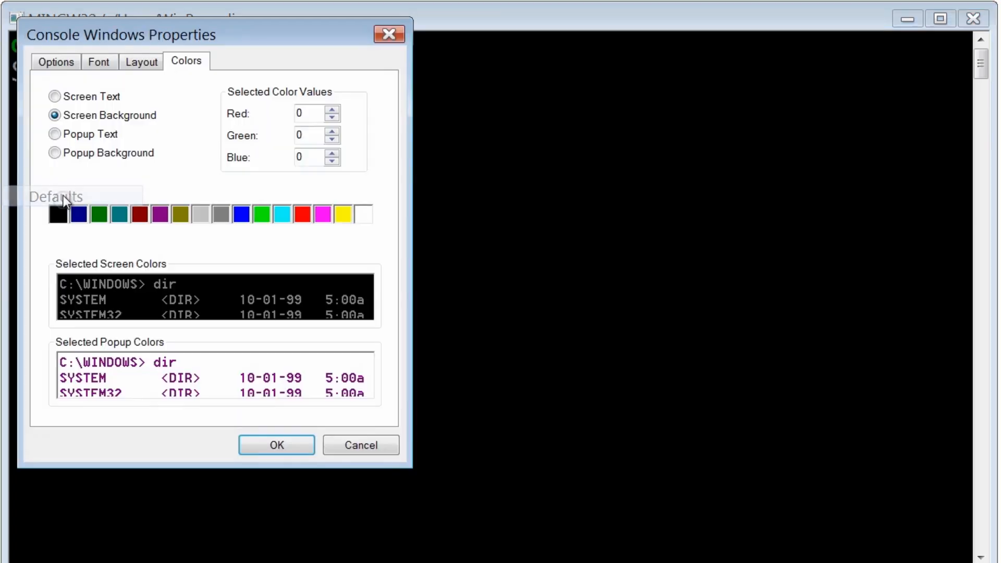
mouse_move(177, 67)
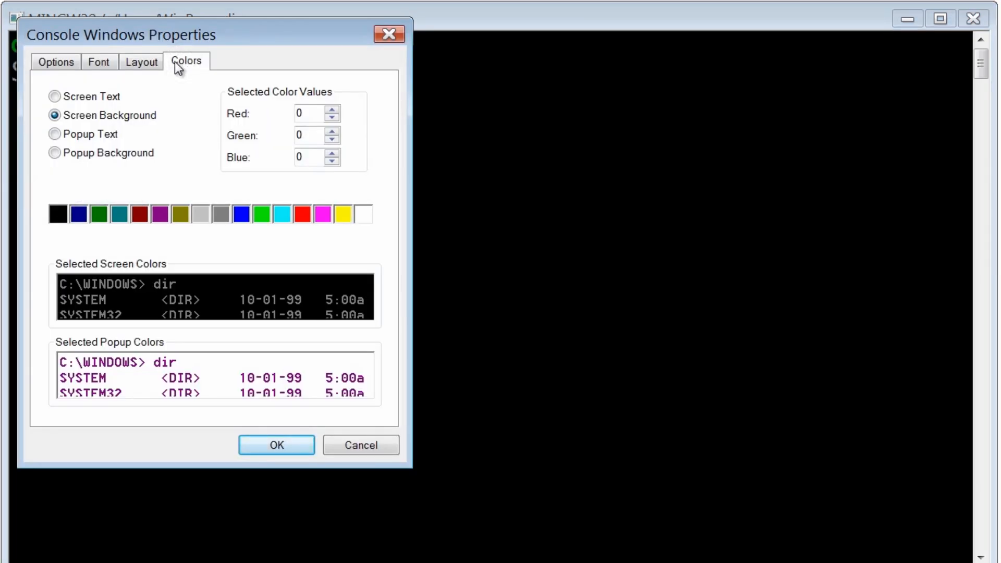
mouse_move(366, 222)
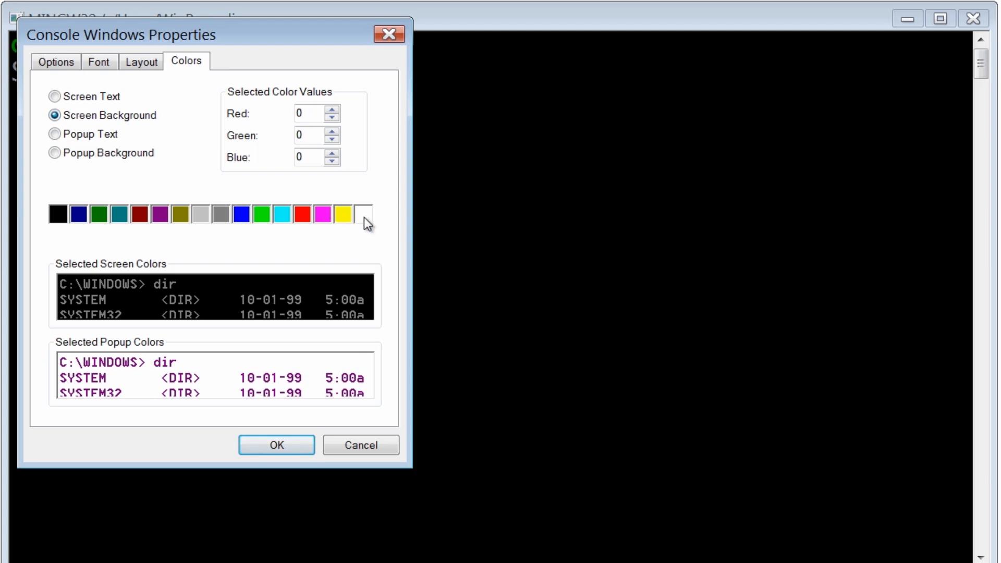
left_click(54, 96)
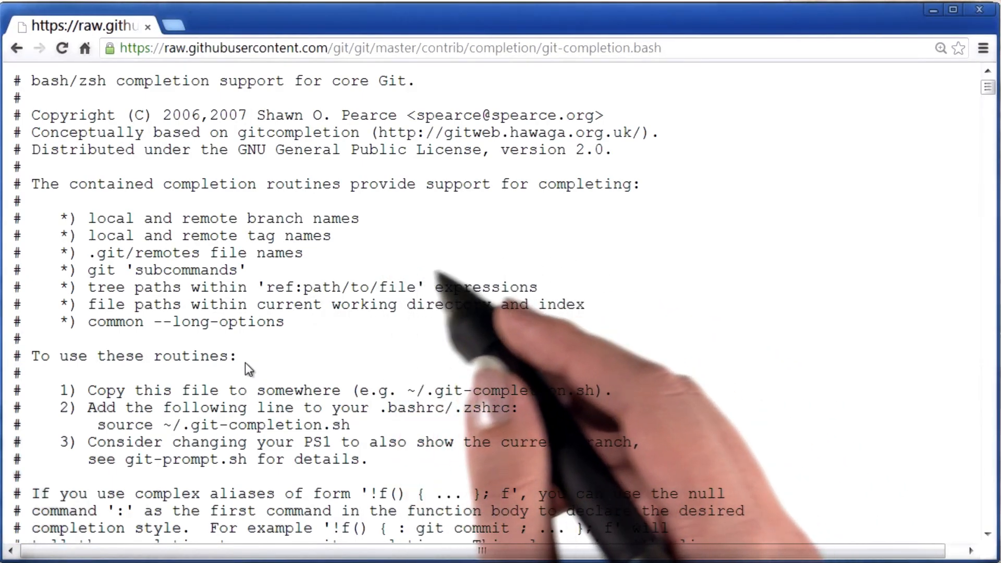
mouse_move(248, 346)
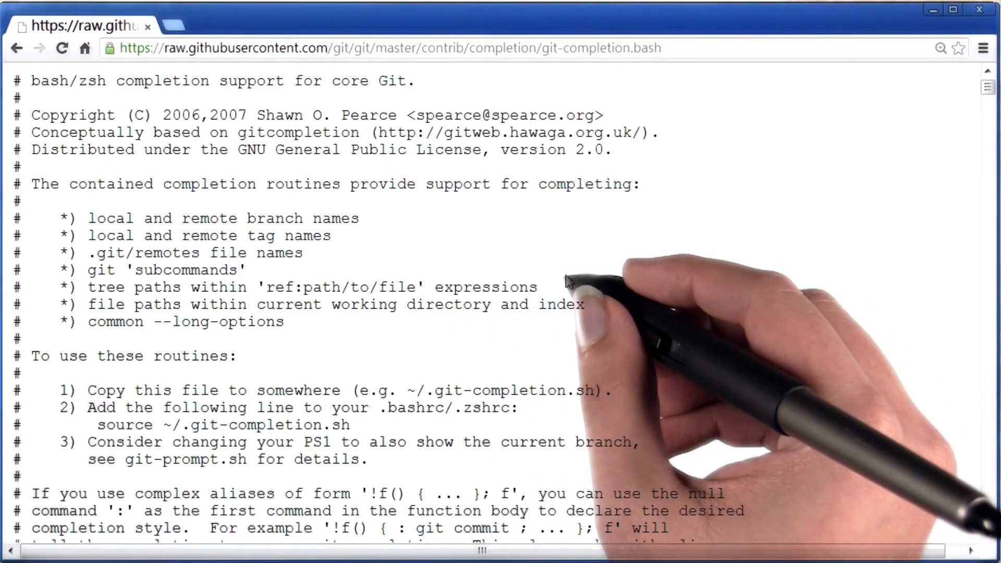
- Save the raw git-completion.bash page into the Downloads folder
right_click(569, 284)
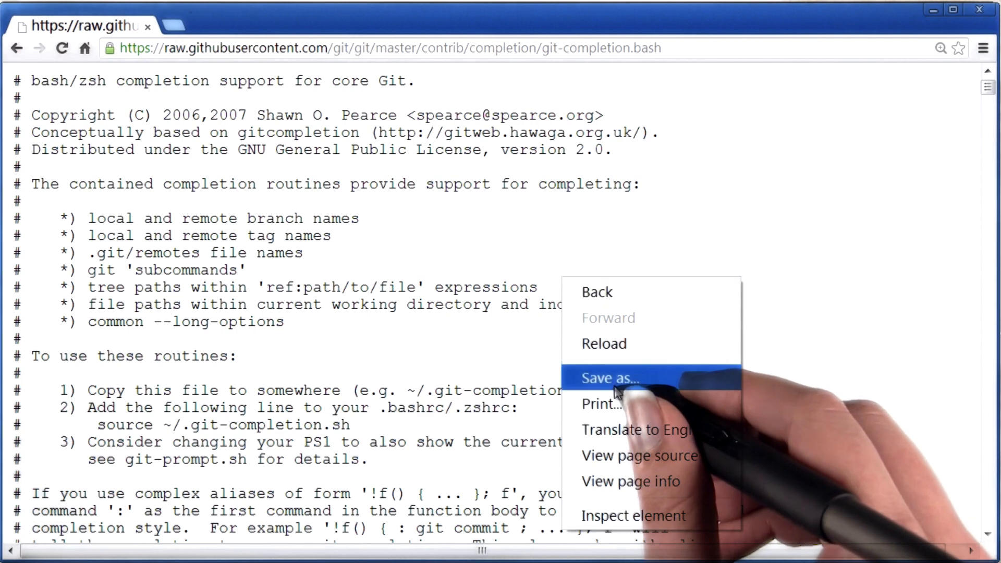
left_click(609, 377)
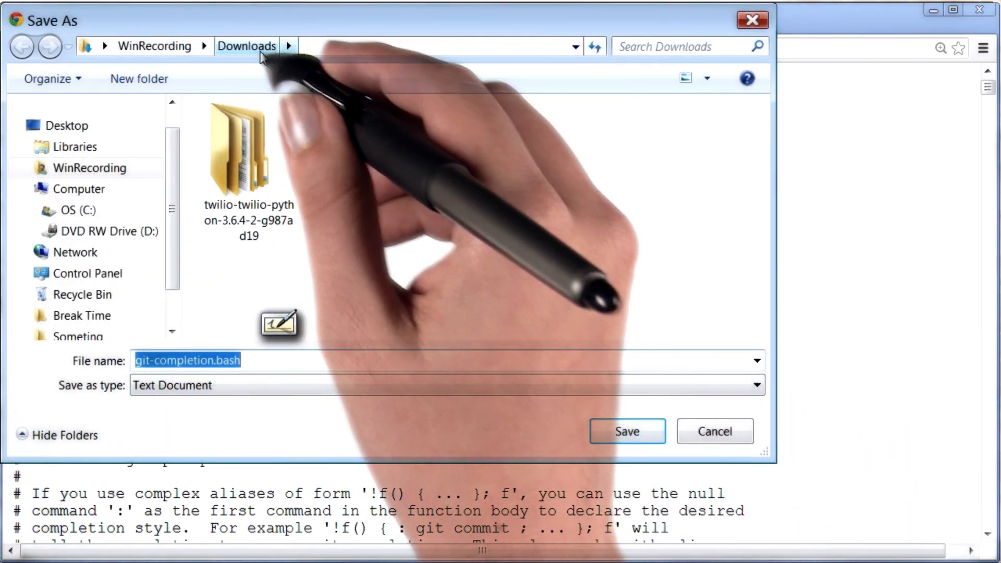
left_click(627, 430)
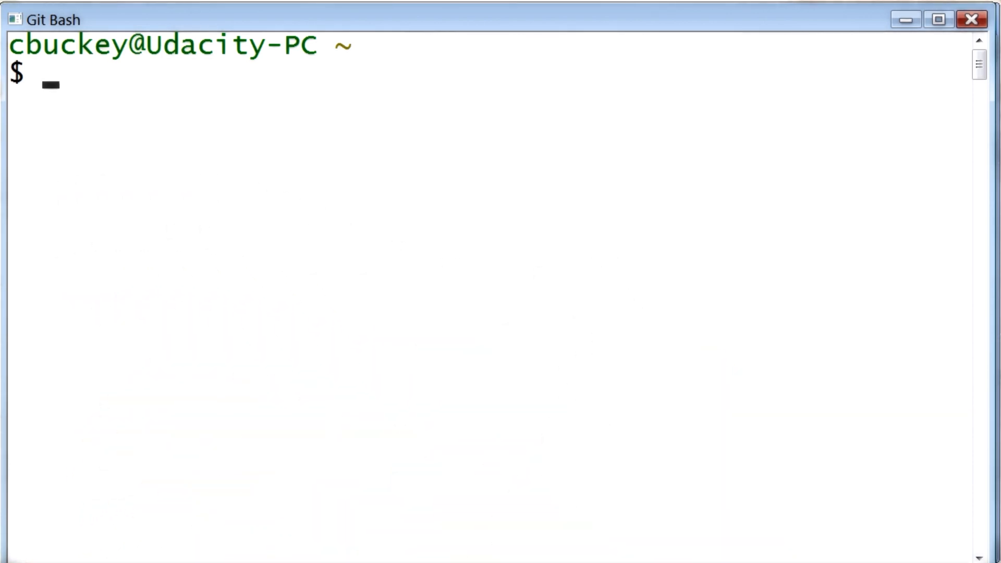
- From home, move git-completion.bash.txt and git-prompt.sh.txt out of Downloads, dropping the .txt extensions
type("c")
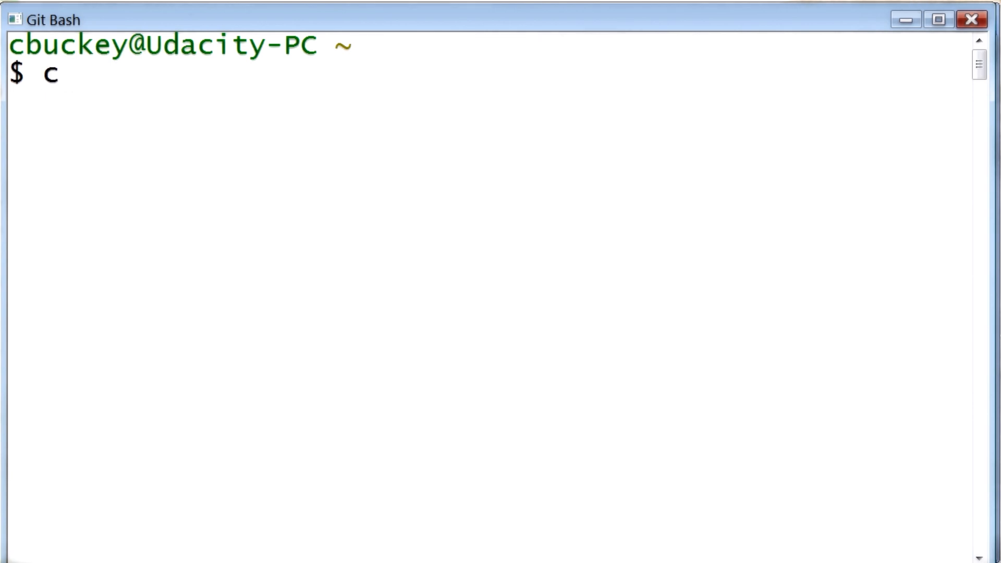
type("d")
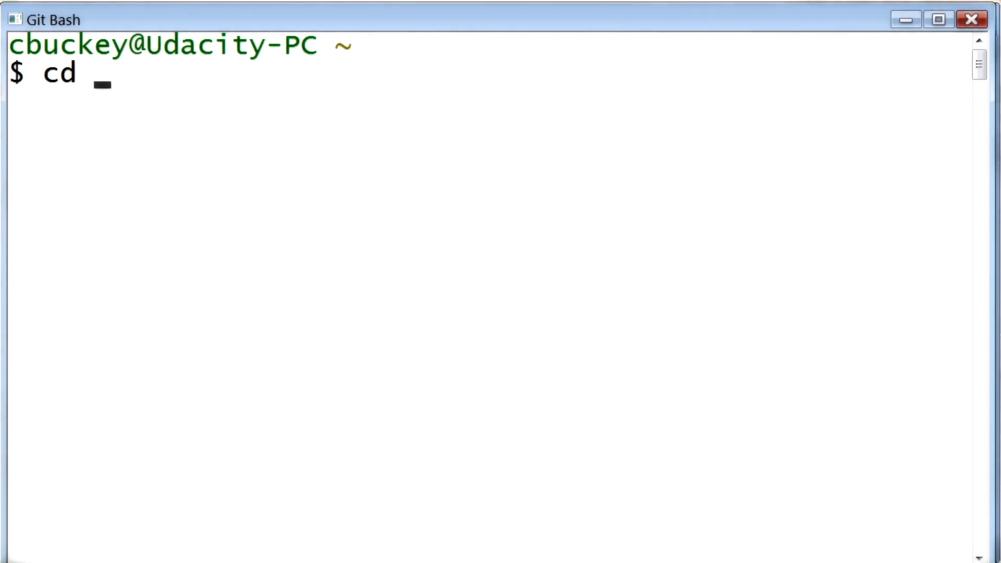
key("Return")
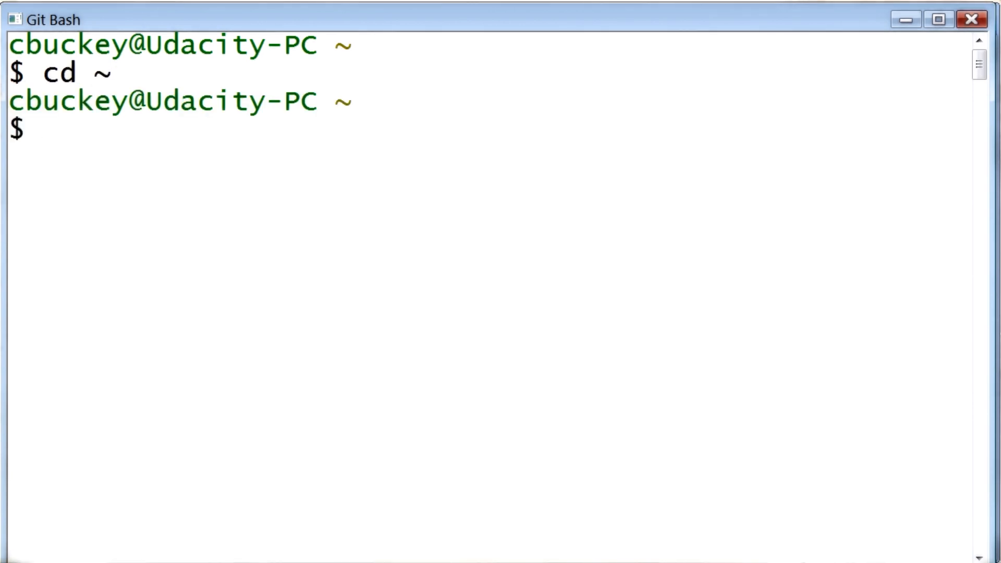
type("mv")
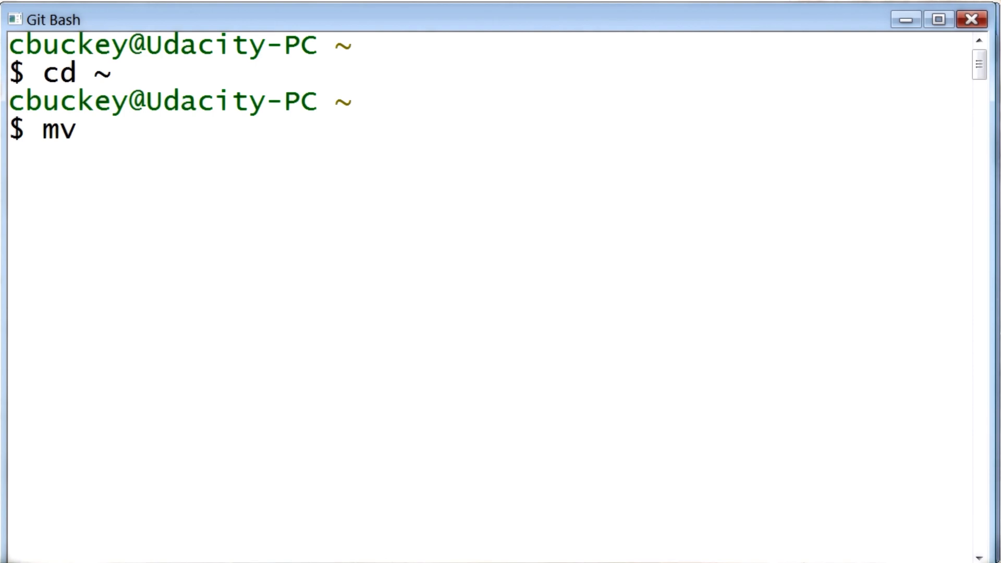
type("Do")
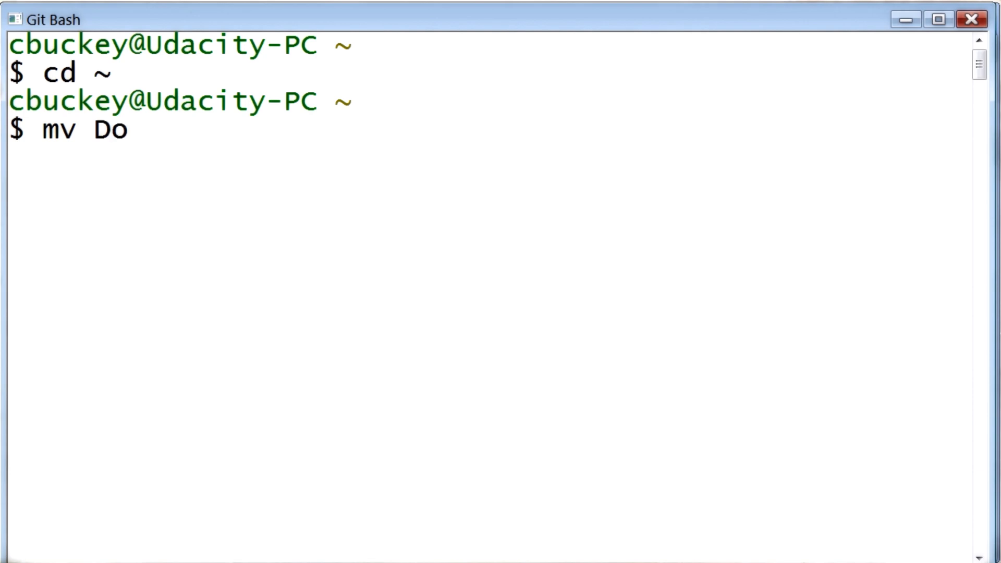
key("Tab")
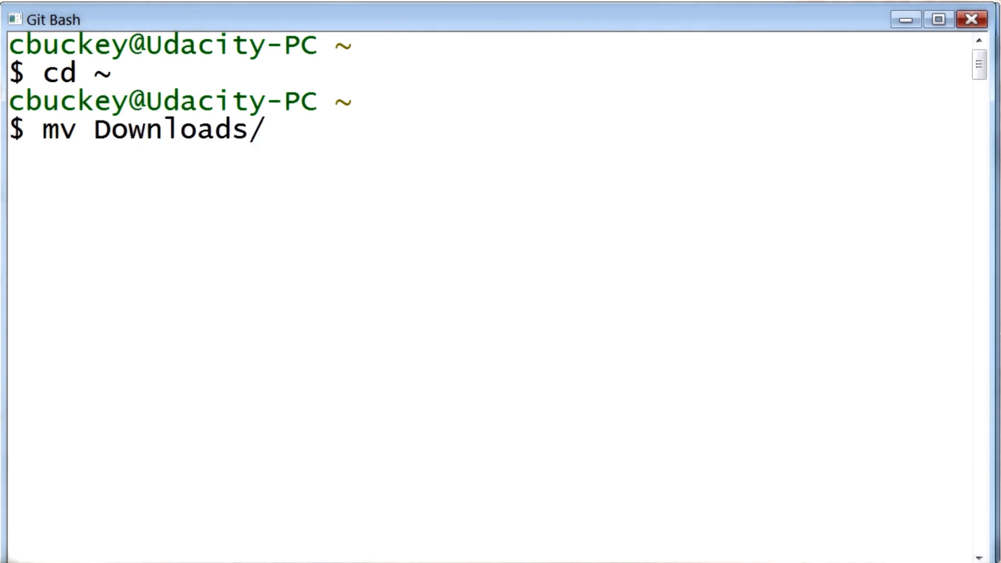
type("git-completion.bash.txt git-completion.bash")
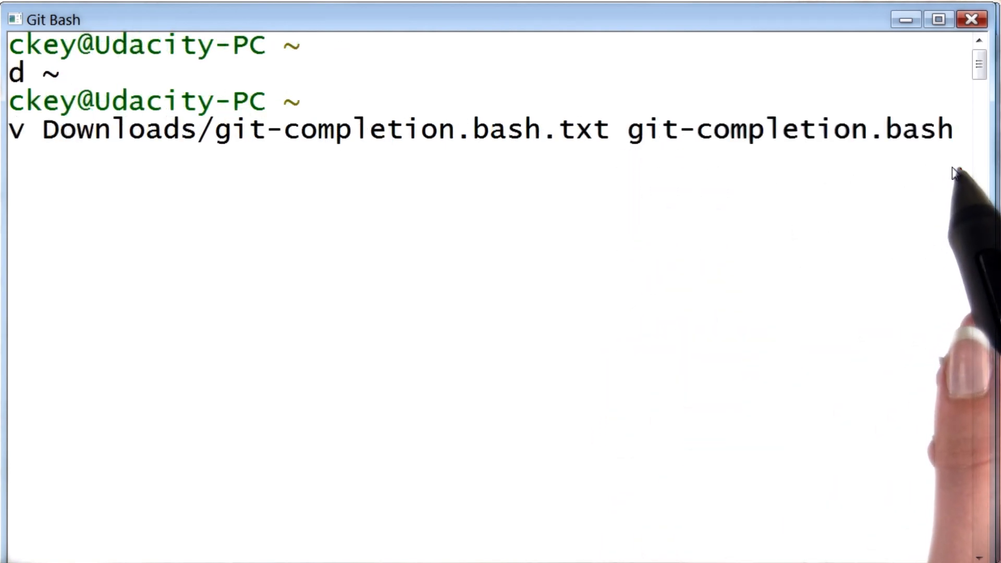
mouse_move(670, 185)
type("mv")
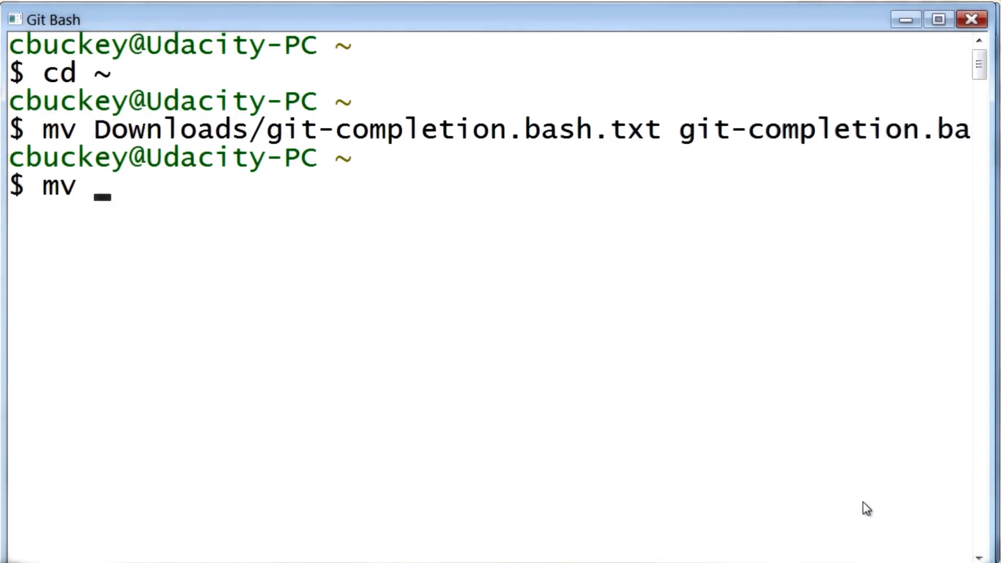
type("Downloads/git-prompt.sh.txt git-prompt.sh")
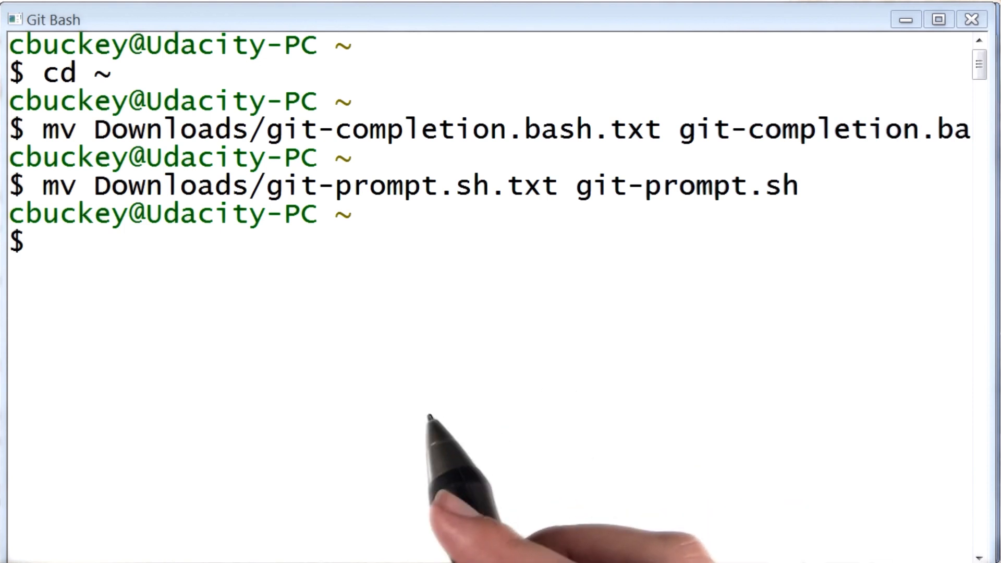
- Move Downloads/bash_profile_course into home as .bash_profile
type("mv Downloads/bash_profile_course .bash_profile")
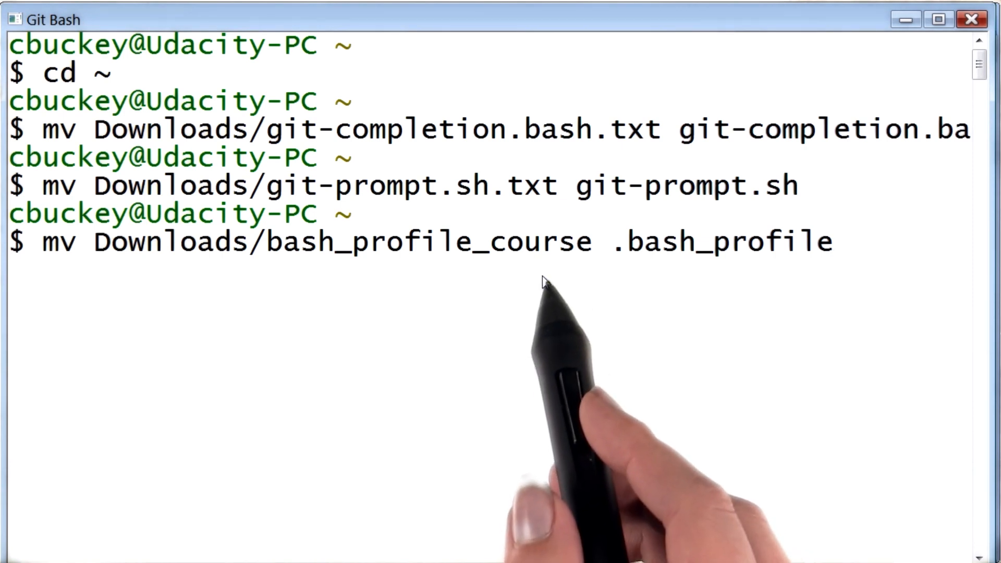
mouse_move(613, 281)
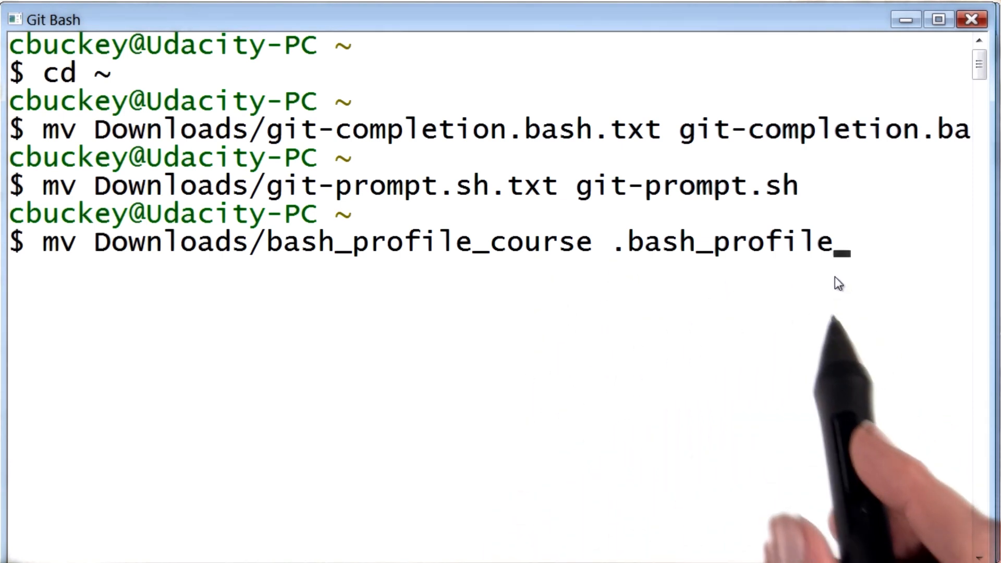
mouse_move(648, 267)
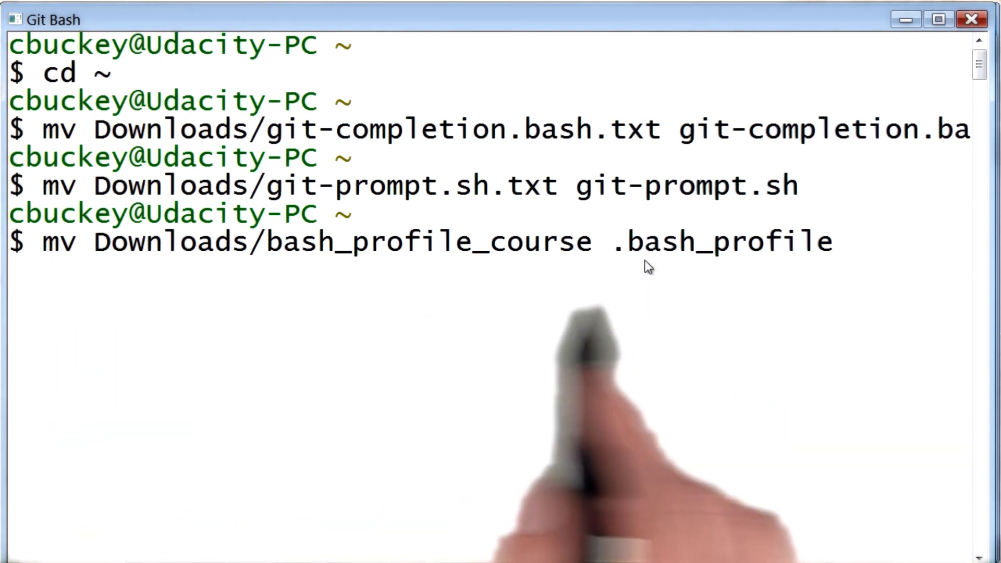
mouse_move(765, 292)
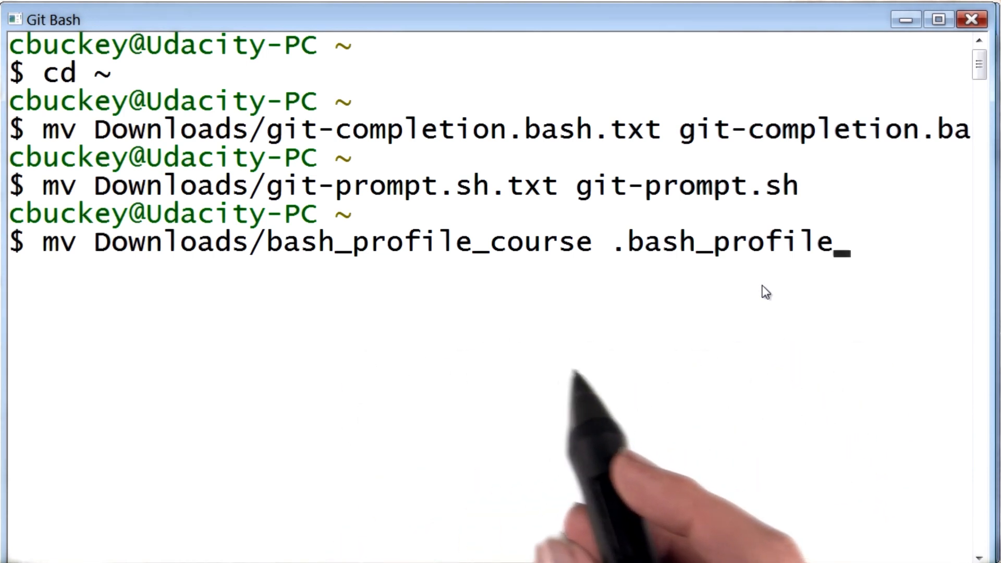
key("Return")
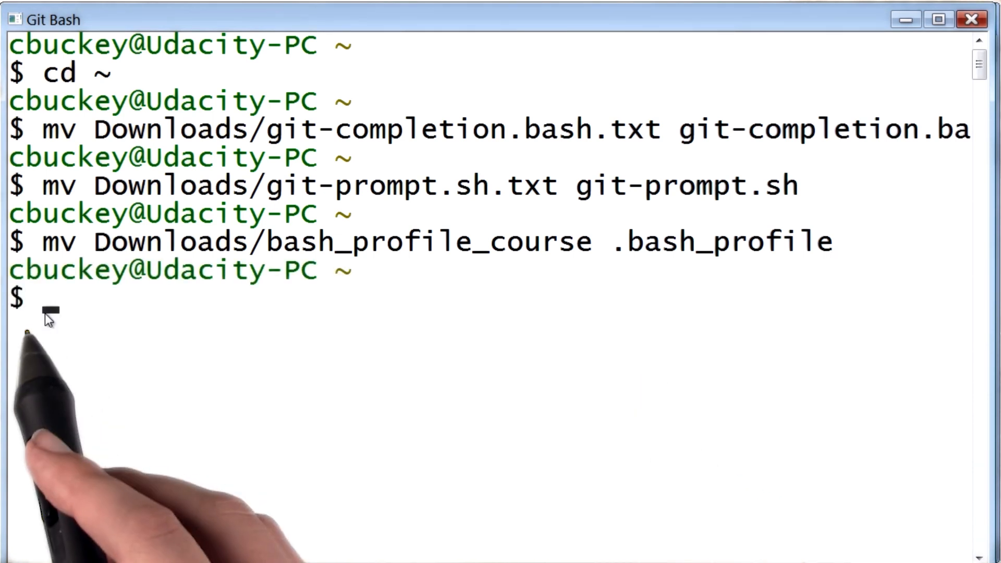
mouse_move(346, 301)
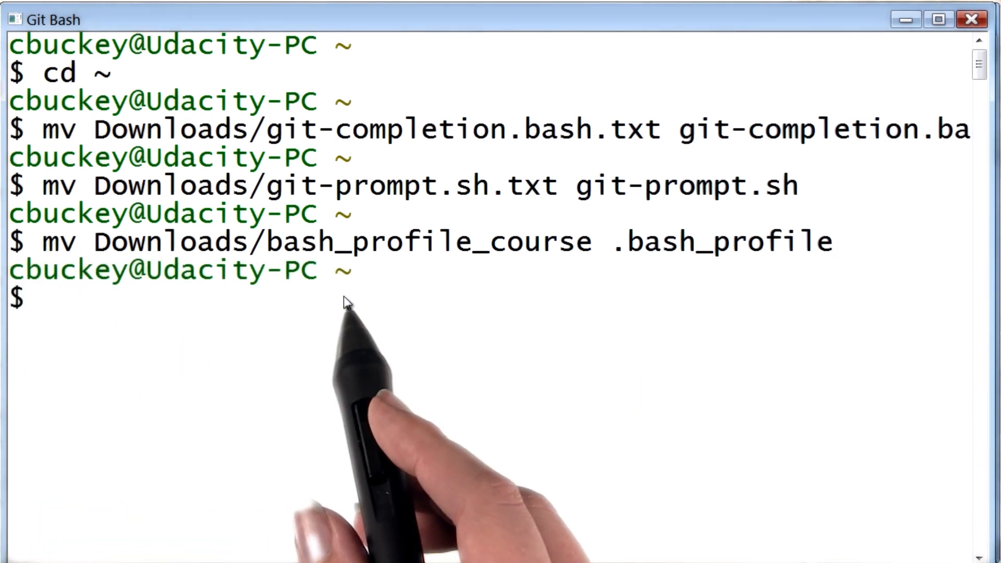
mouse_move(418, 309)
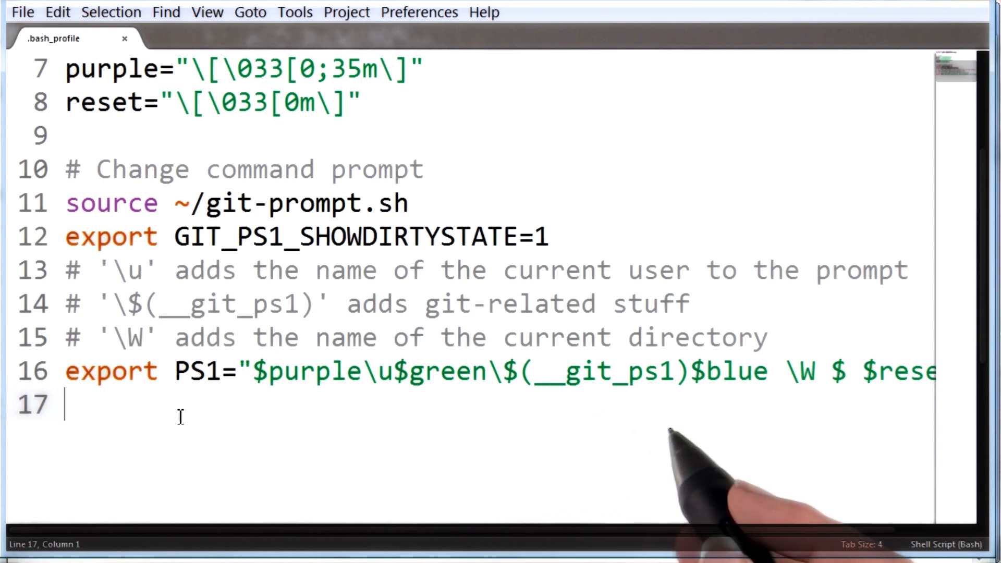
mouse_move(575, 447)
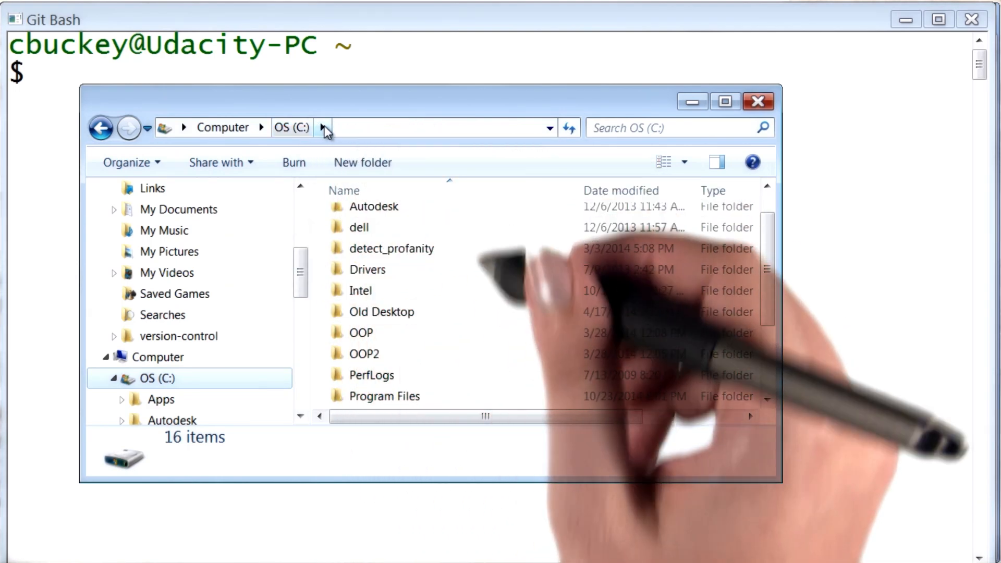
- Browse into C:\Program Files and locate the Sublime Text 2 folder
left_click(384, 396)
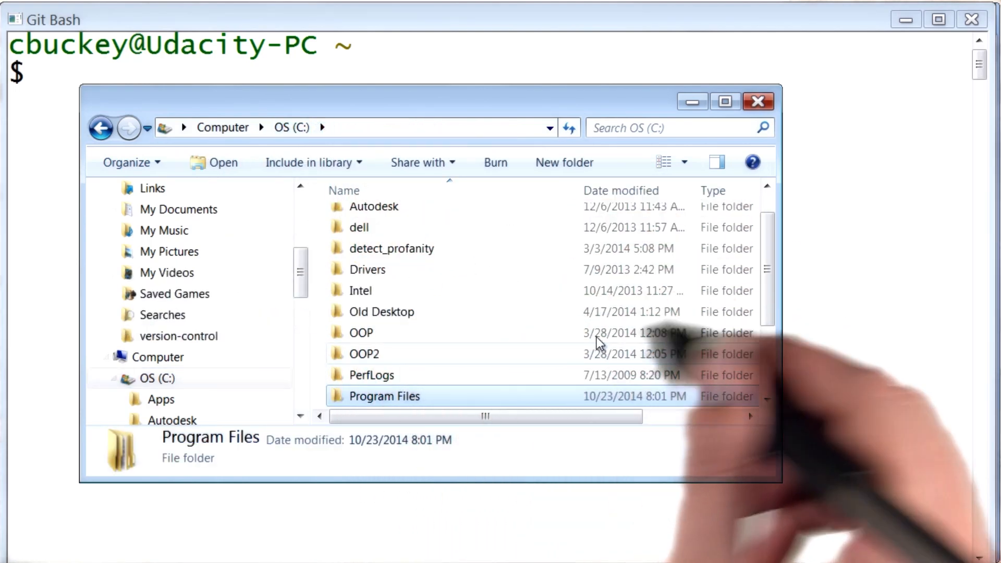
double_click(383, 396)
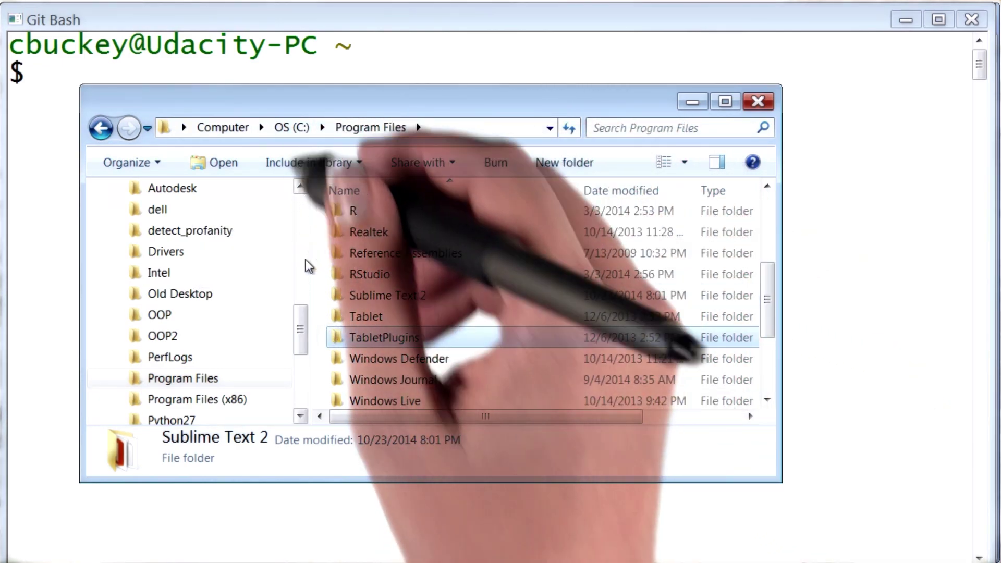
left_click(100, 128)
type("git config --global core.editor")
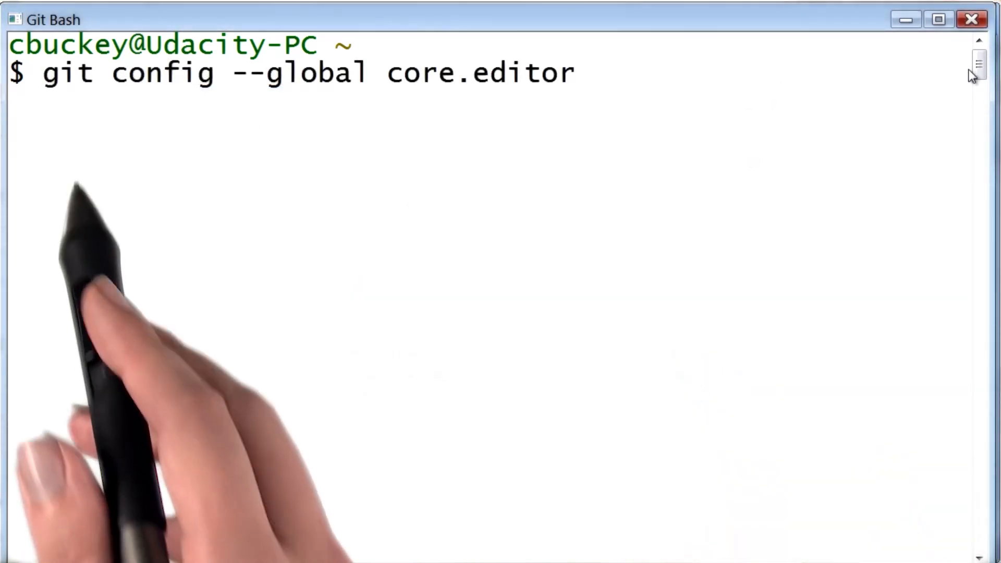
mouse_move(278, 118)
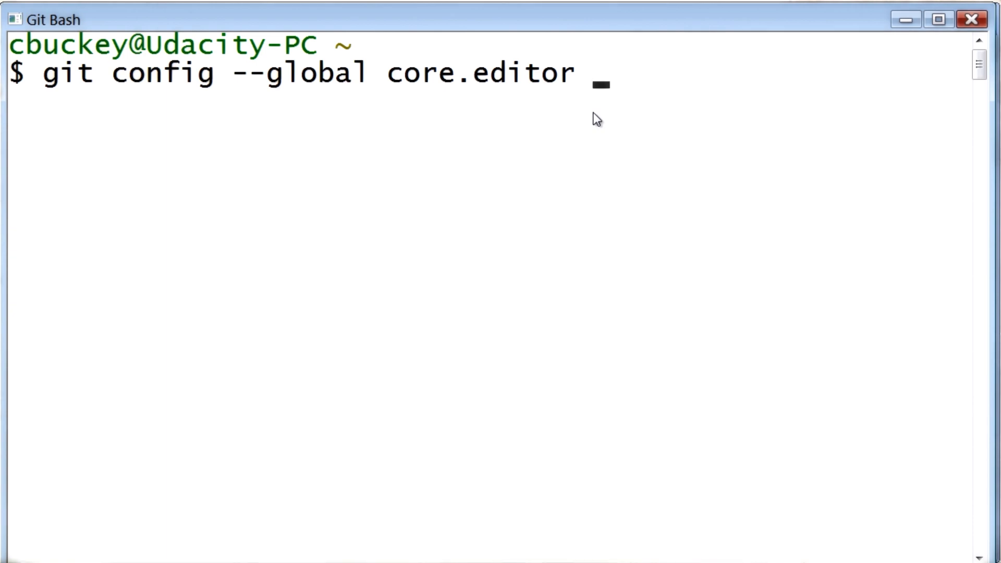
- Compose git config --global core.editor with Sublime's quoted path and -n -w, replacing the short name
type("\"\"")
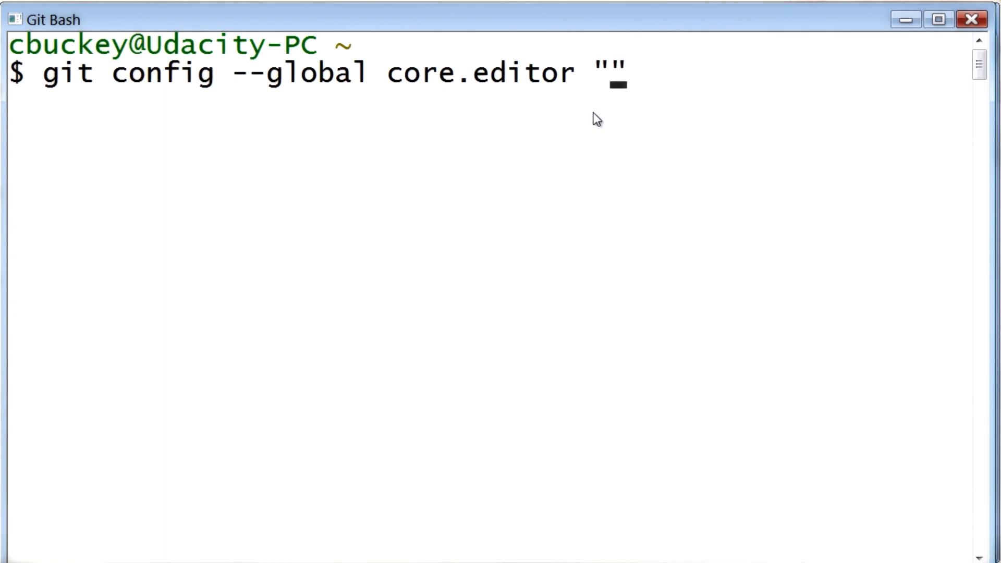
type("su")
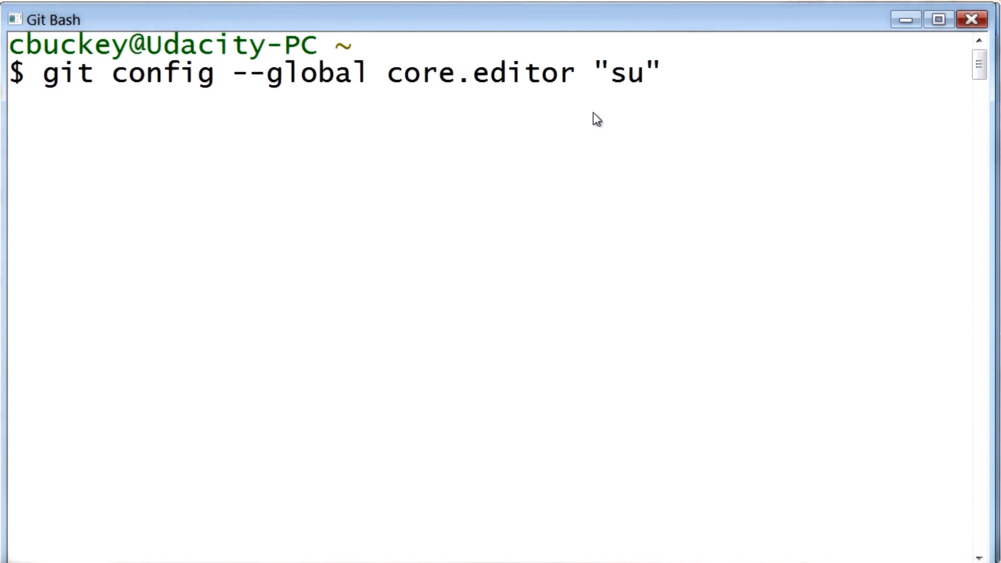
type("bli")
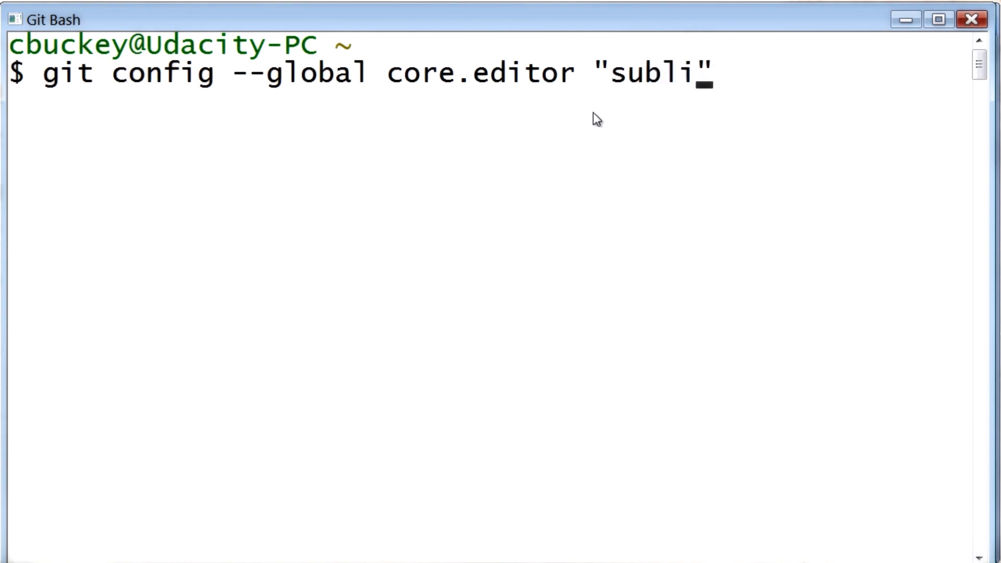
type("me")
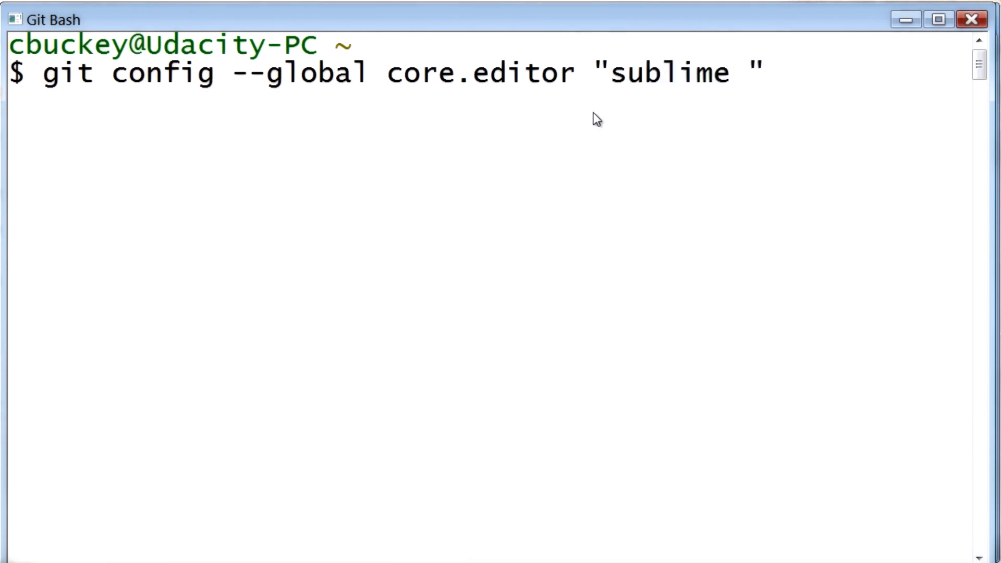
type("-n -w")
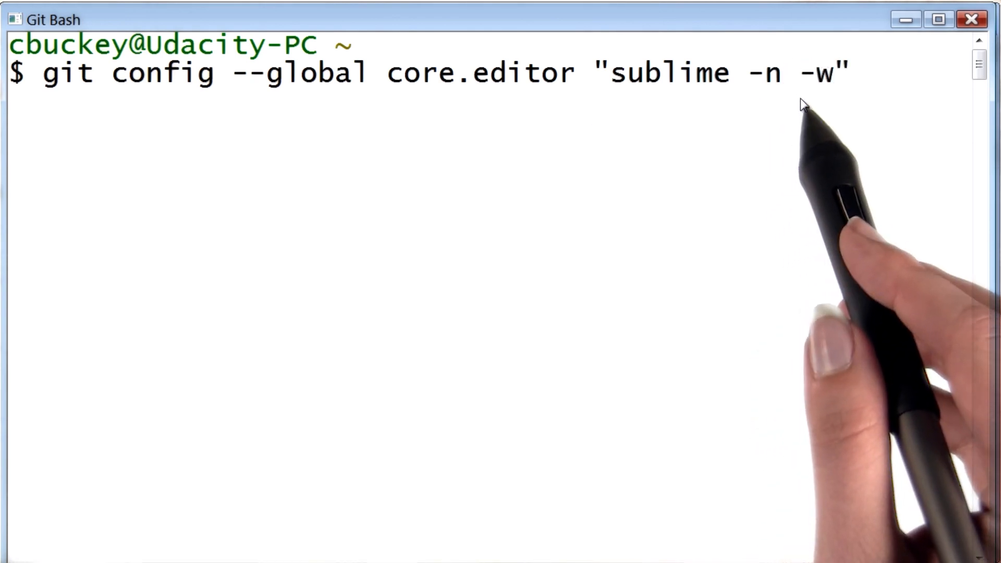
mouse_move(836, 135)
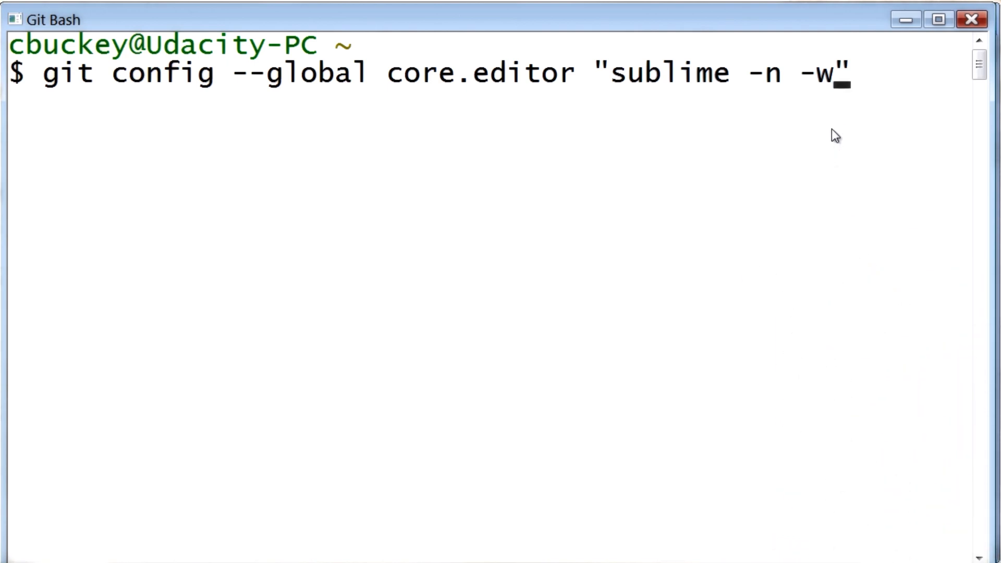
key("BackSpace")
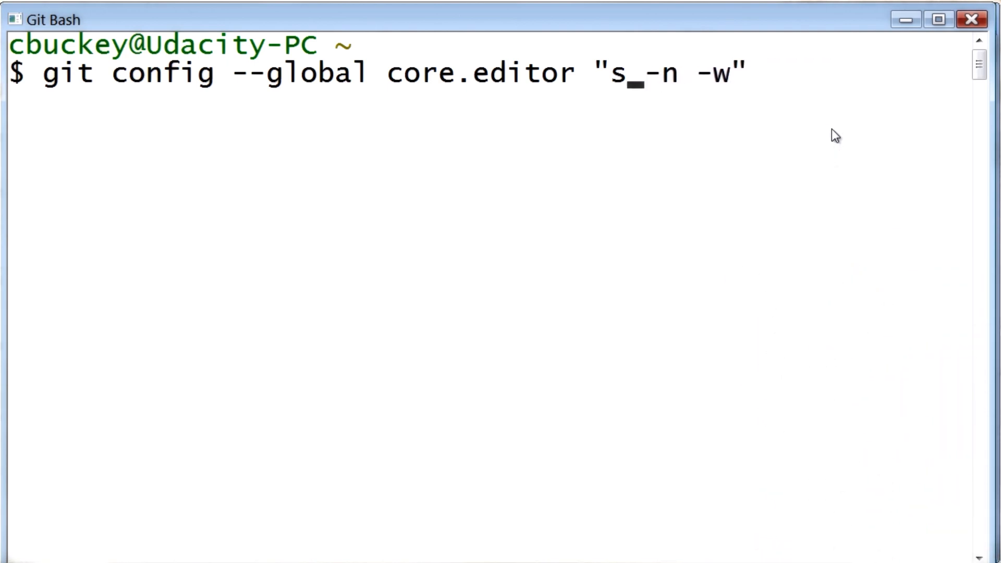
key("BackSpace")
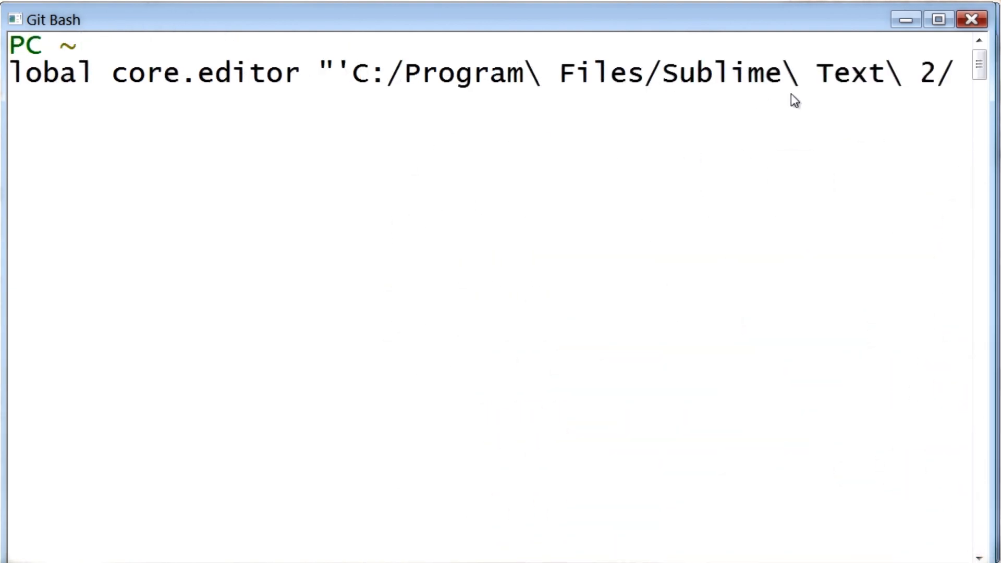
type("sub'")
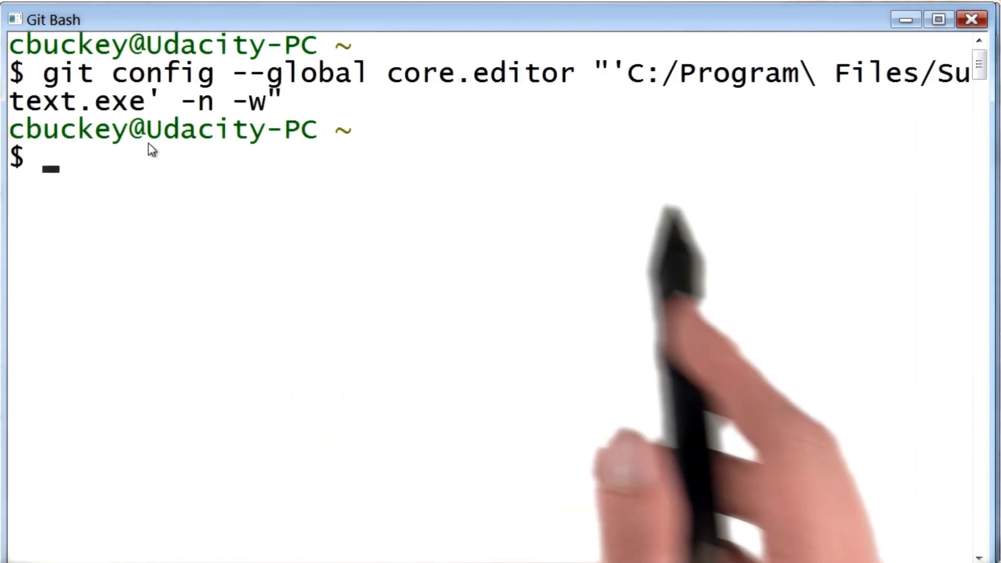
mouse_move(491, 283)
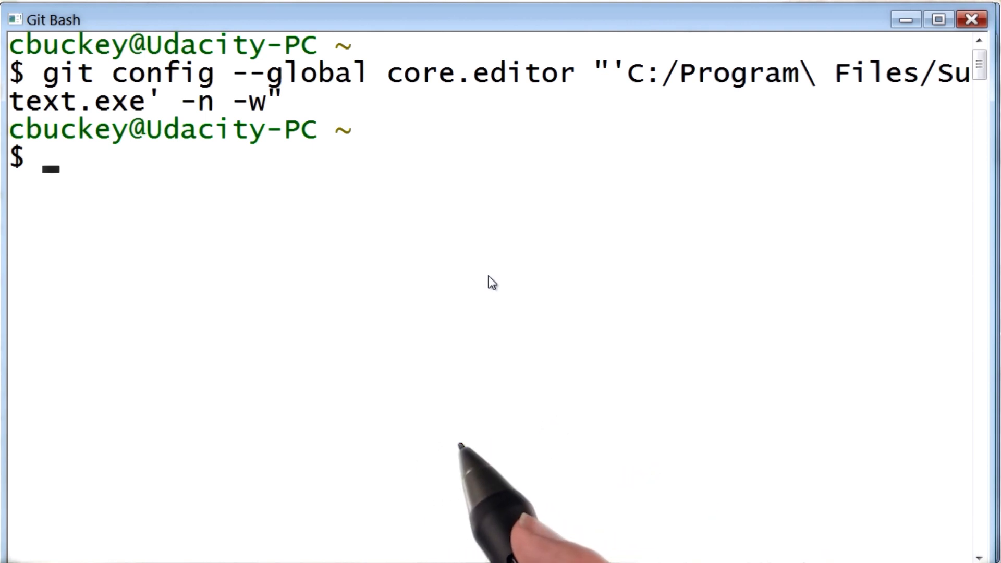
- Enter the full path C:/Program Files/Sublime Text 2/sublime_text.exe at the new prompt
type("C:/Program\\ Files/Sublime\\ Text\\ 2/sublime_text.exe")
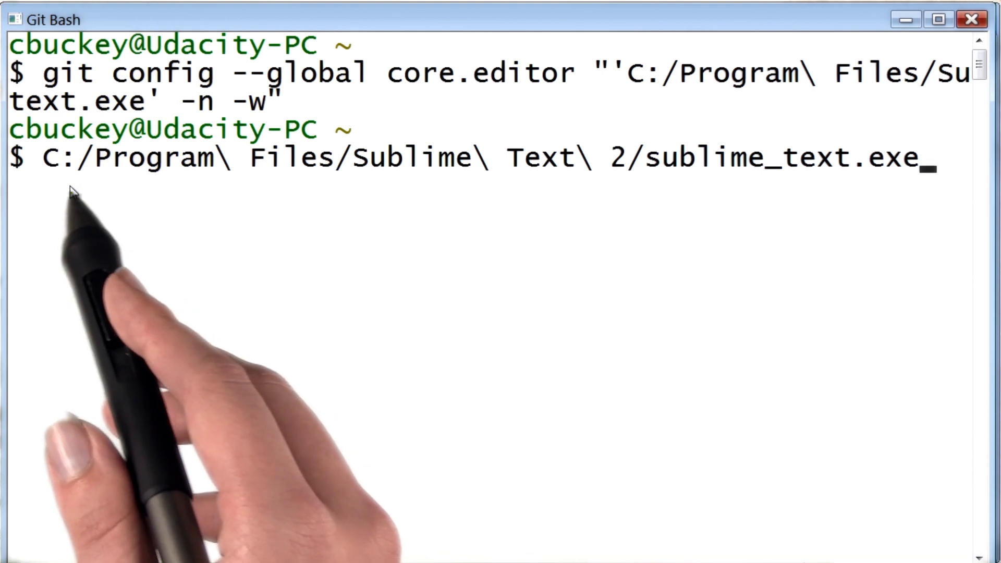
mouse_move(871, 229)
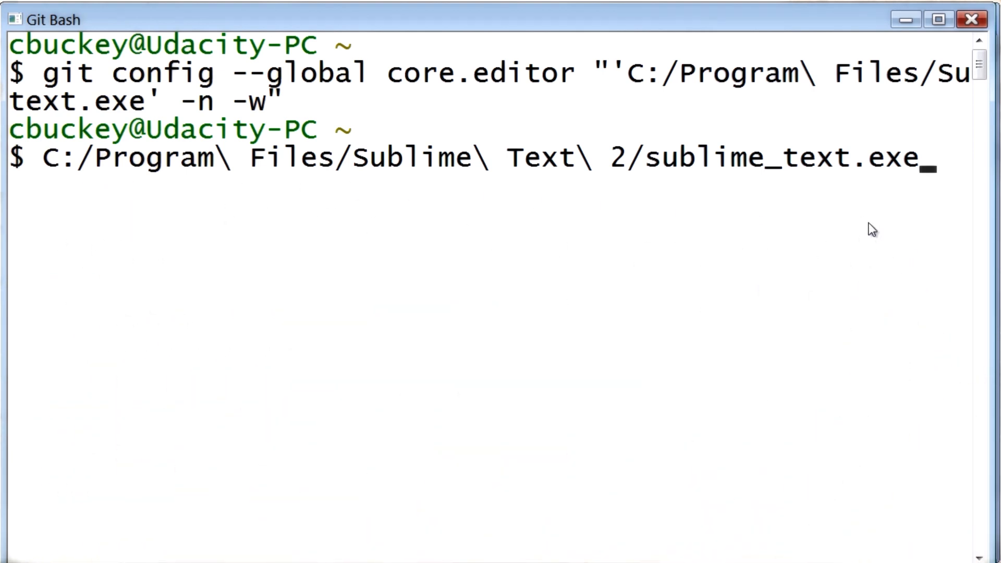
- Launch Sublime Text 2 from its path, then rename .bash_profile to bash_profile
key("Return")
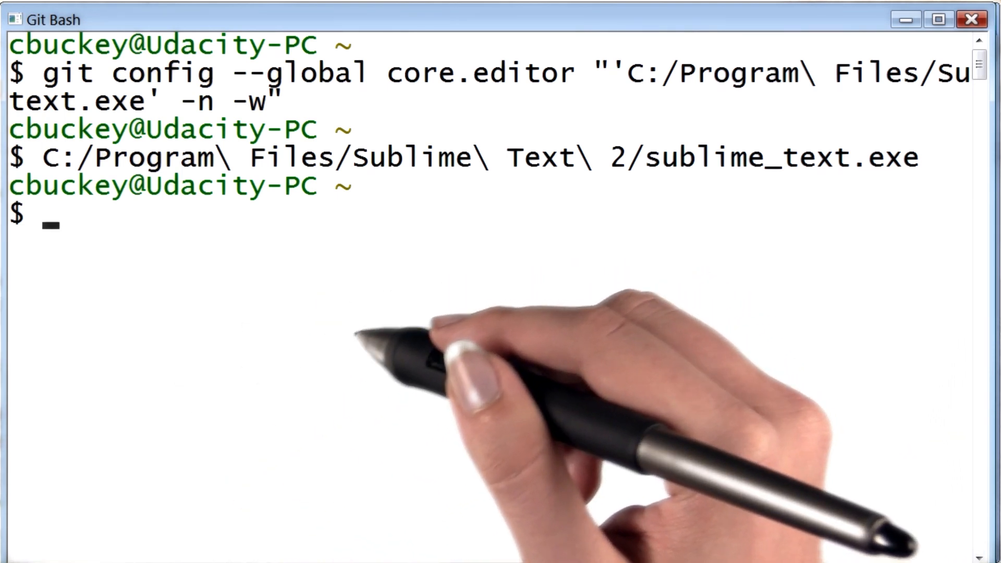
type("mv .bash_profile bash_profile")
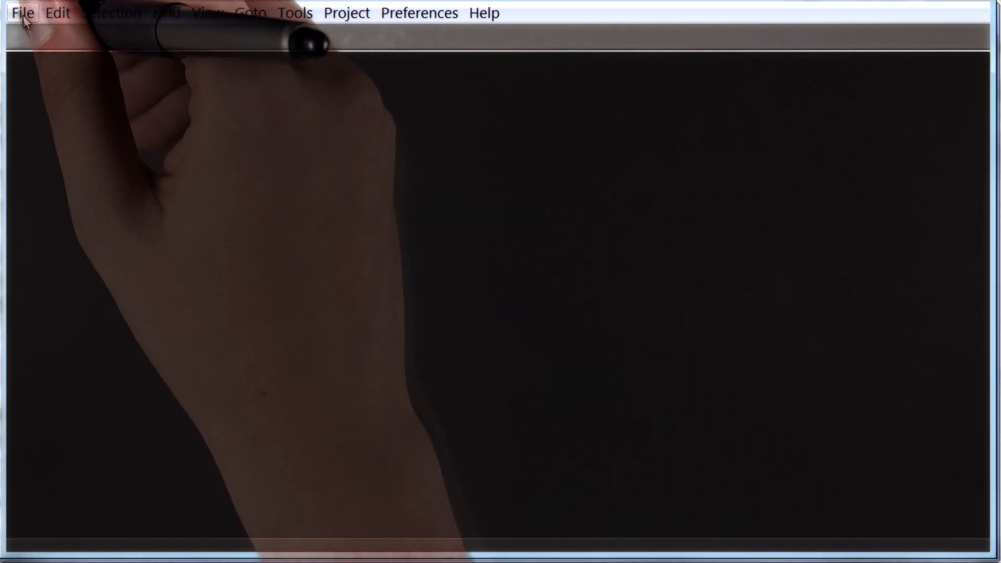
- Open bash_profile from the user's home folder via File > Open
left_click(24, 12)
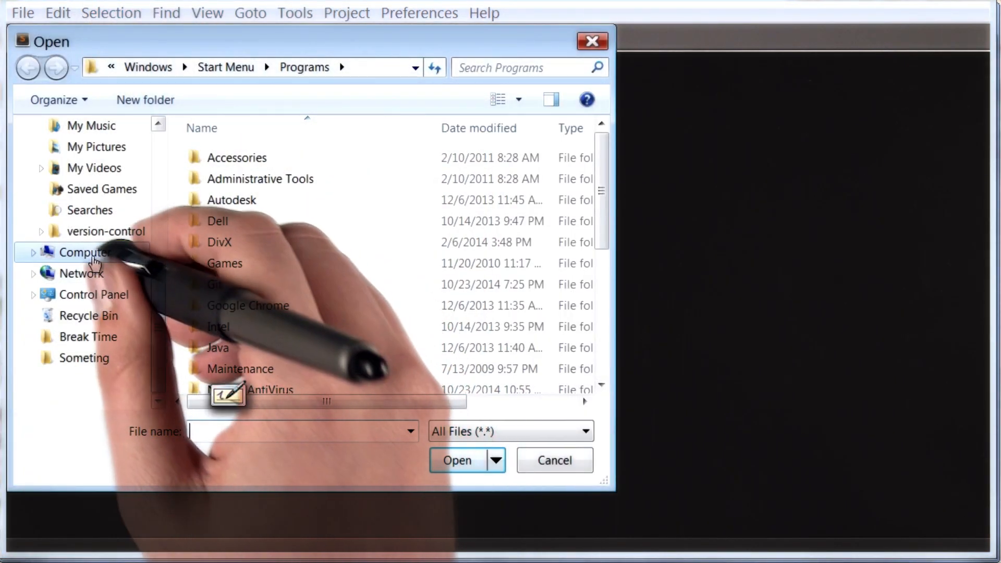
left_click(84, 252)
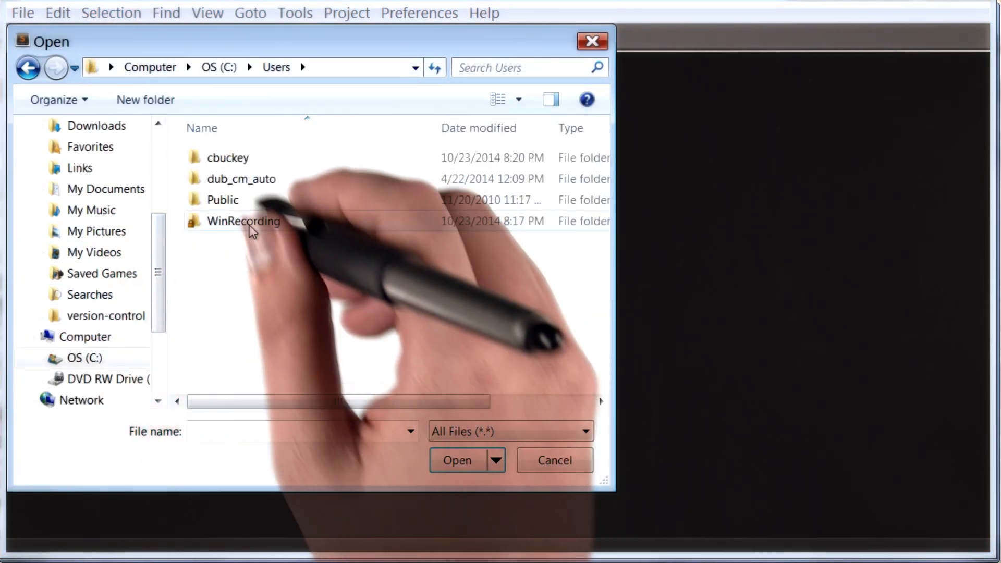
double_click(226, 157)
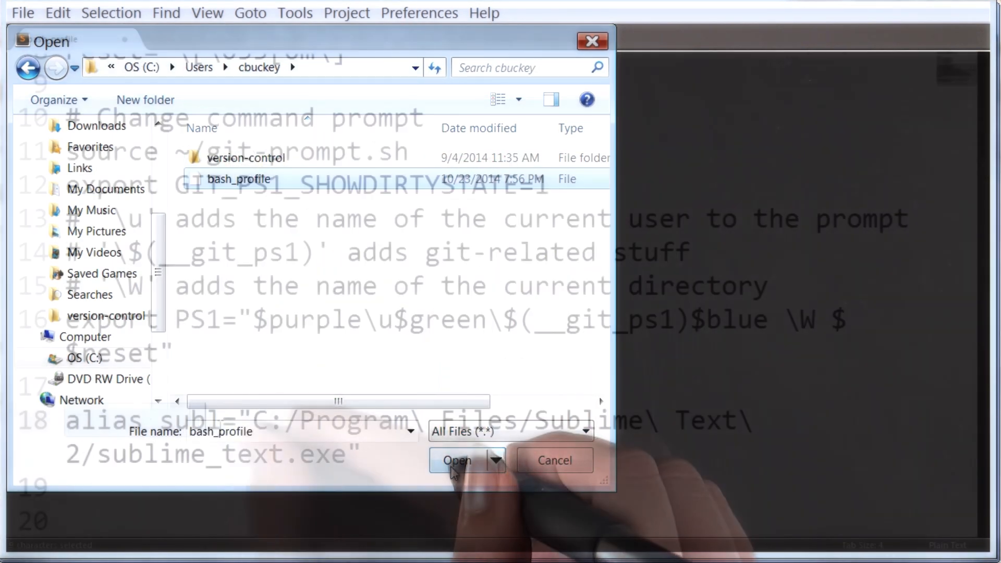
left_click(456, 460)
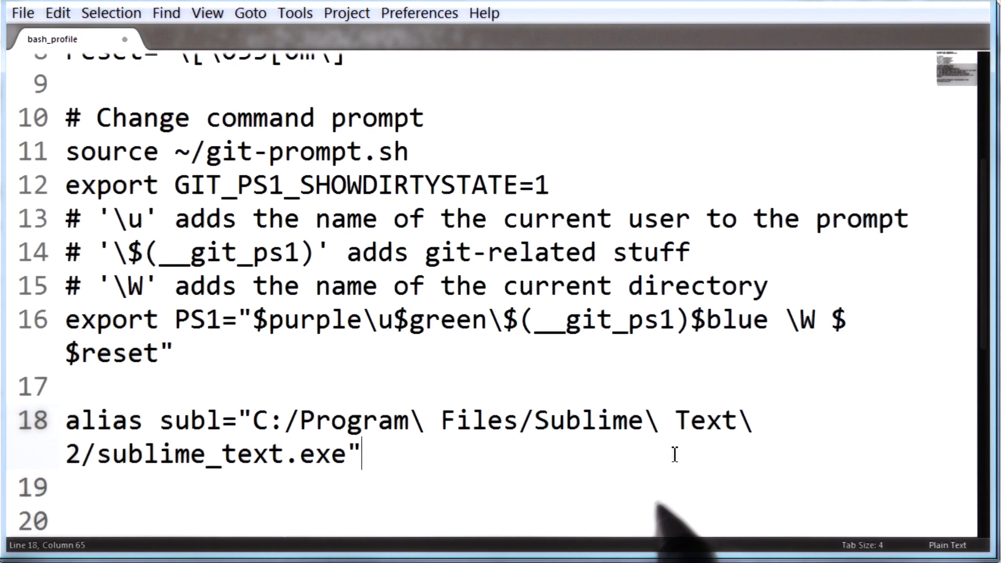
- Inspect the subl alias line pointing at sublime_text.exe
double_click(274, 420)
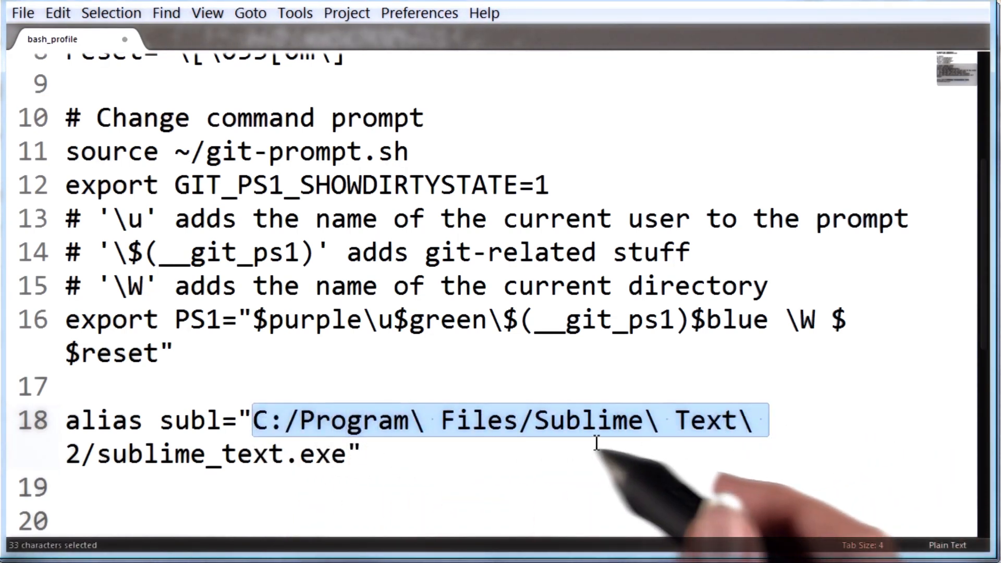
left_click(431, 453)
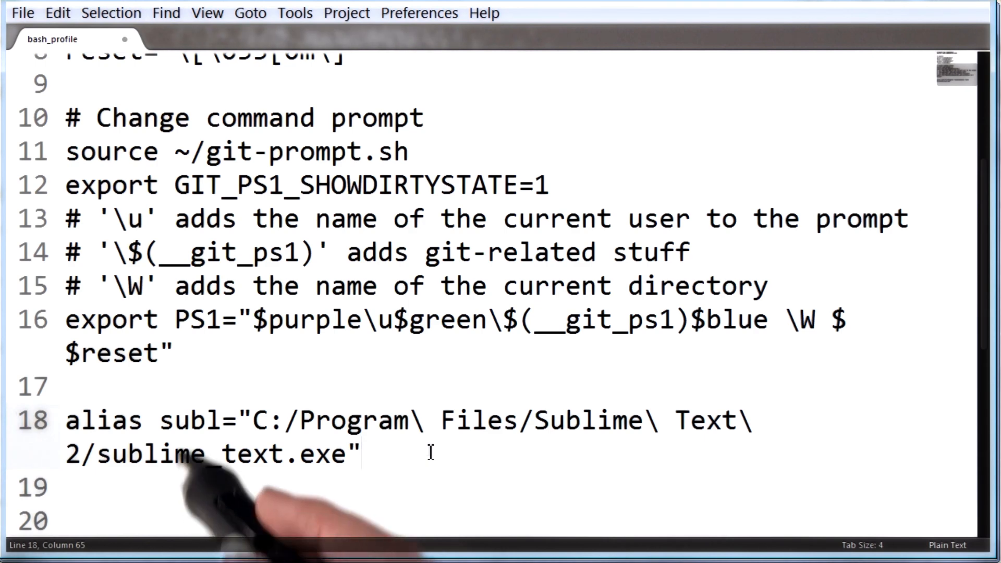
double_click(189, 420)
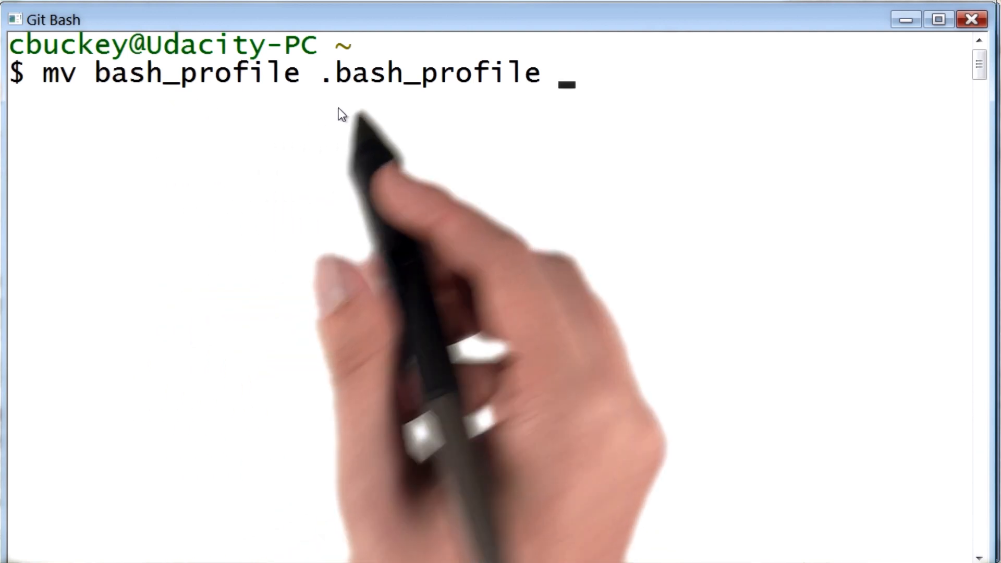
mouse_move(565, 88)
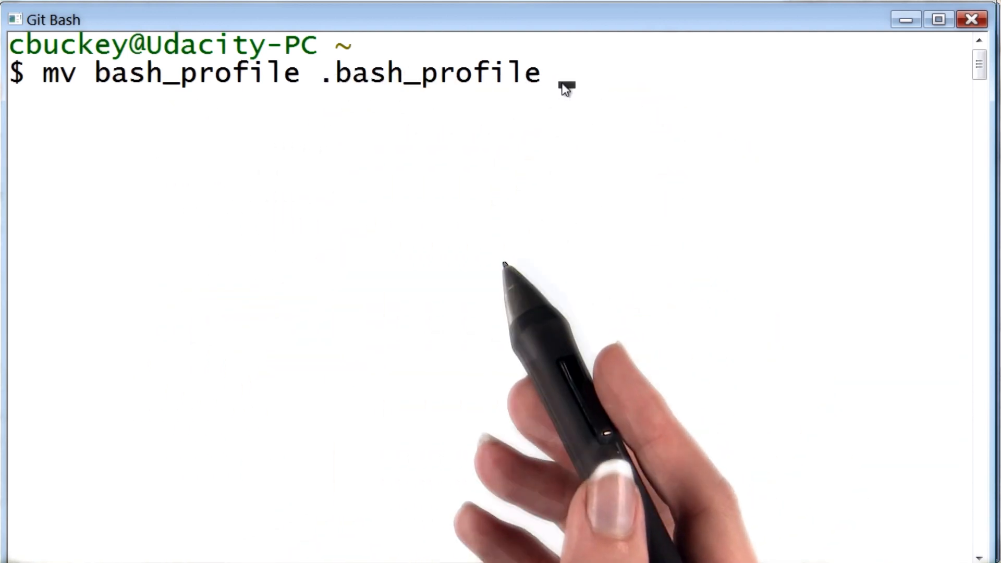
mouse_move(480, 107)
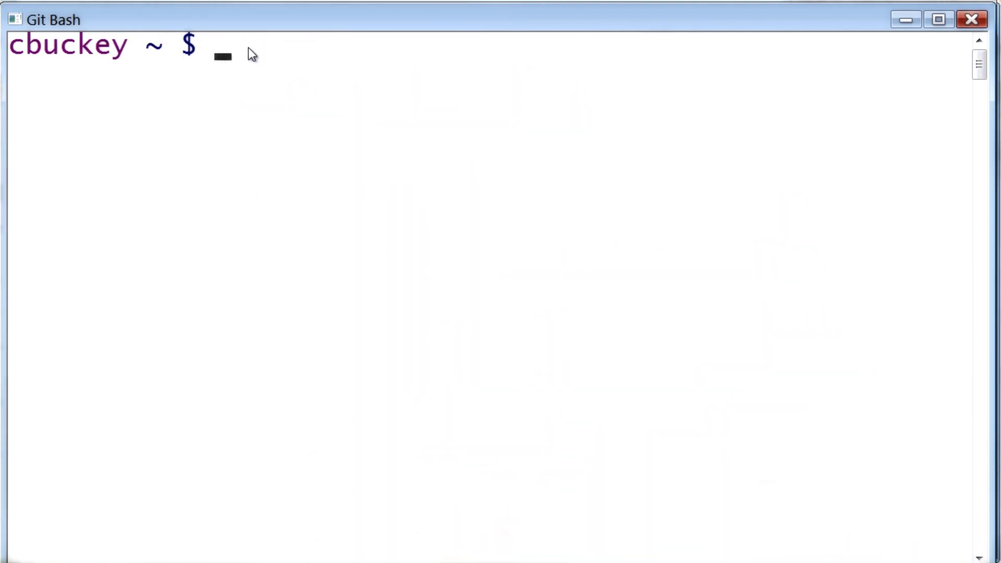
- Run subl .bash_profile to open the profile in Sublime Text 2
type("subl .bash_profile")
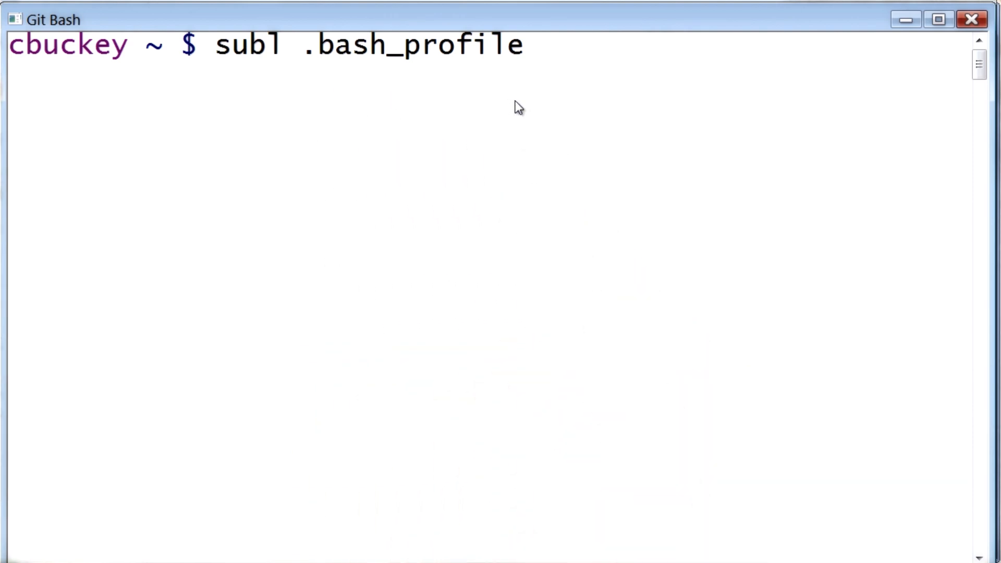
key("Return")
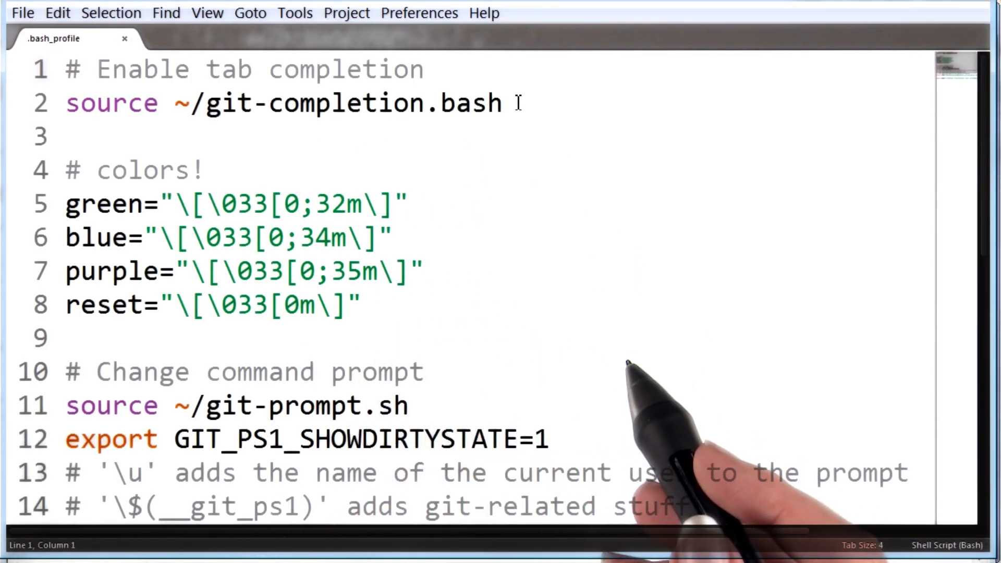
mouse_move(734, 447)
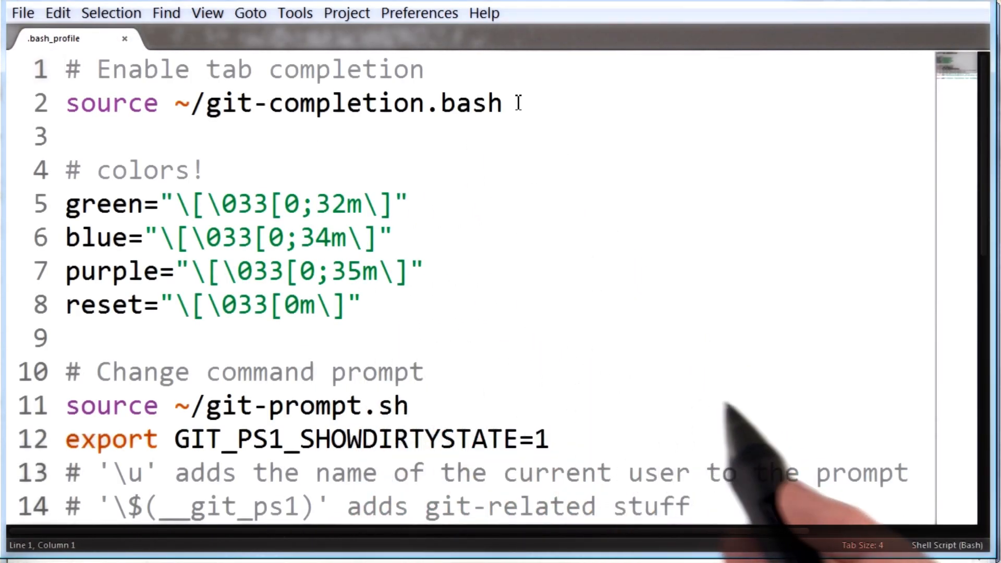